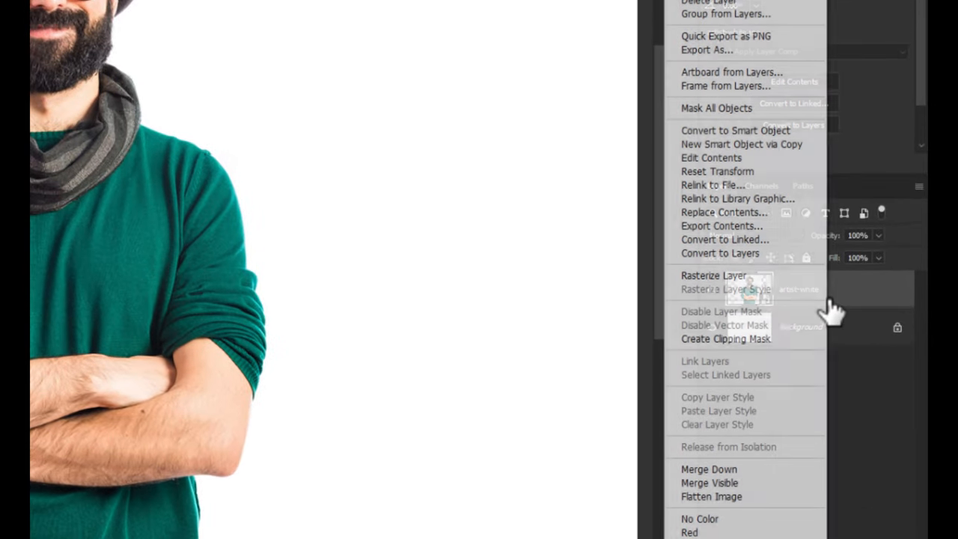
{"action": "mouse_move", "coordinate": [713, 275]}
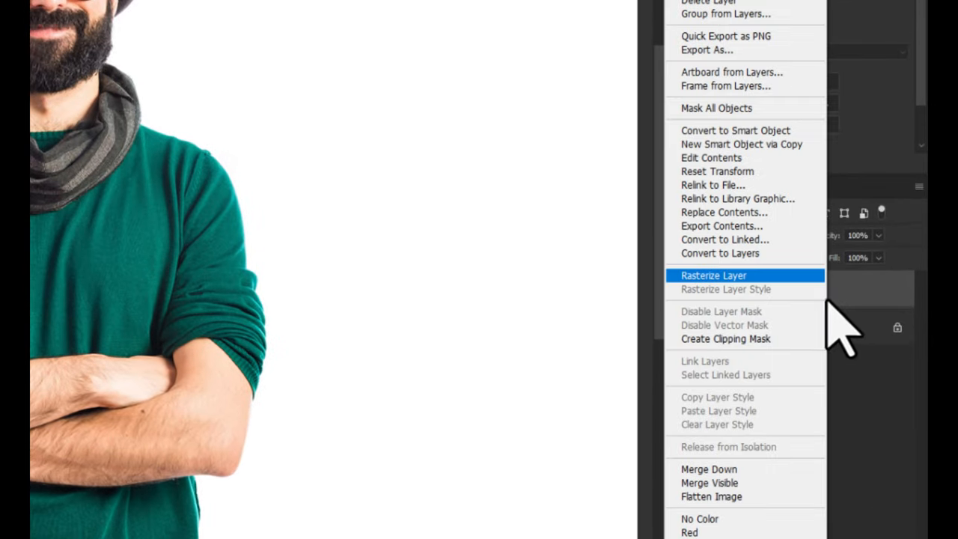
Rasterize the artist-white layer, remove its background, hide Background, and merge into one layer.
{"action": "left_click", "coordinate": [713, 275]}
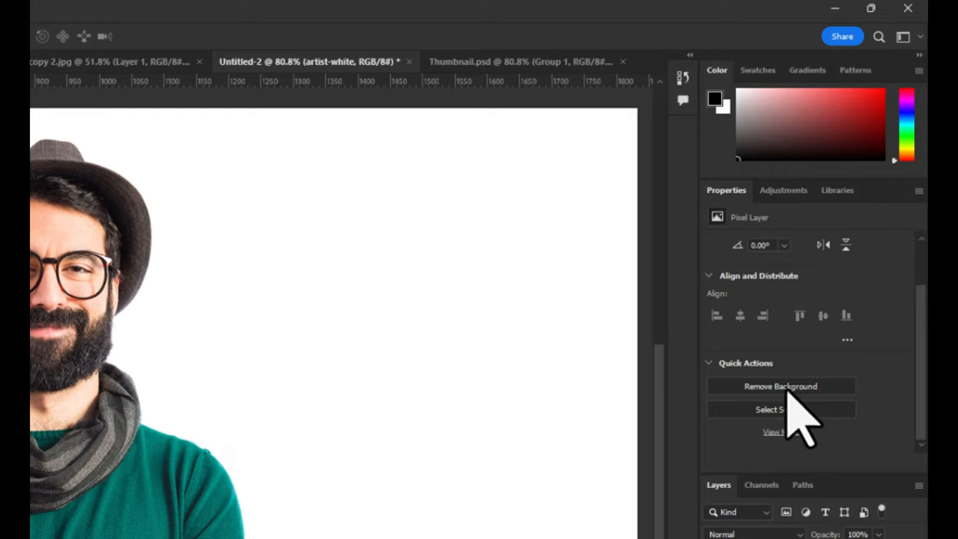
{"action": "left_click", "coordinate": [781, 385]}
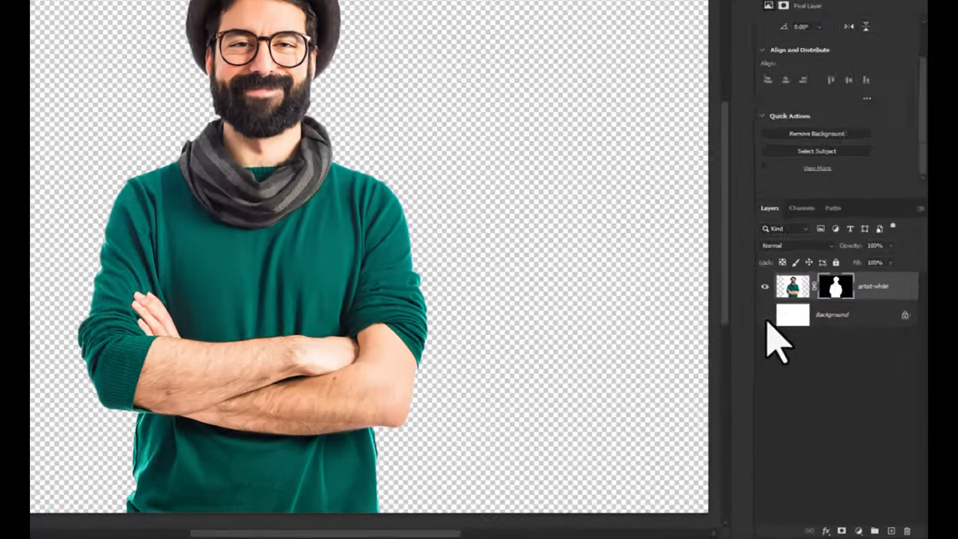
{"action": "left_click", "coordinate": [870, 526]}
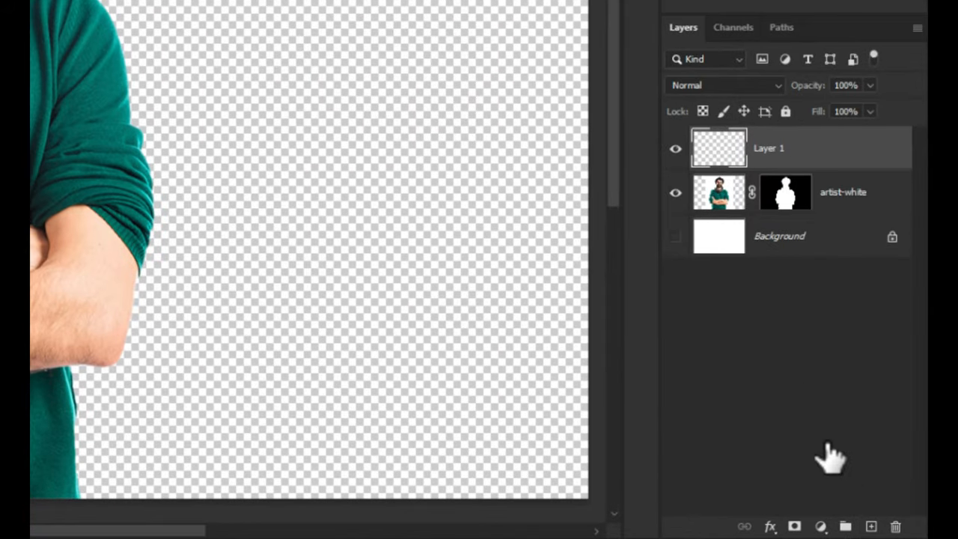
{"action": "key", "text": "ctrl+e"}
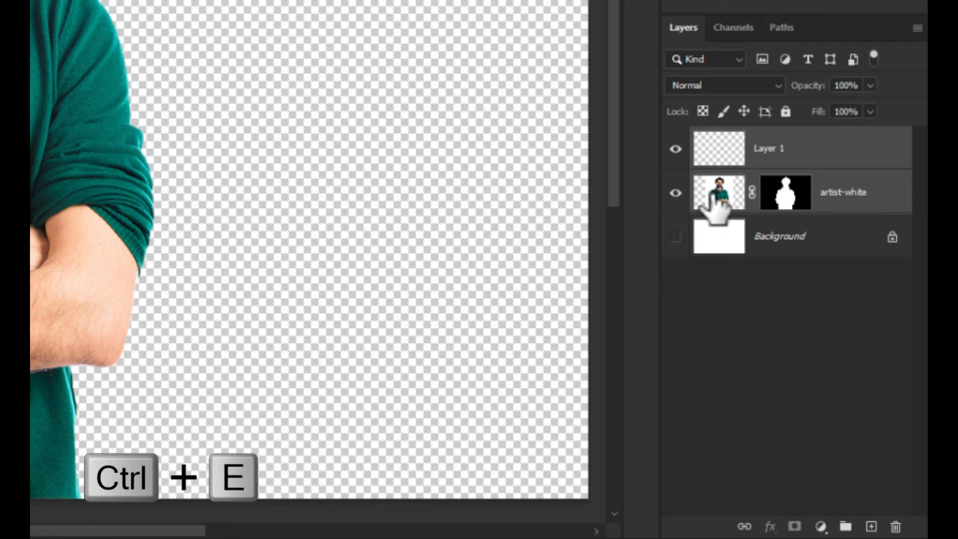
{"action": "key", "text": "ctrl+e"}
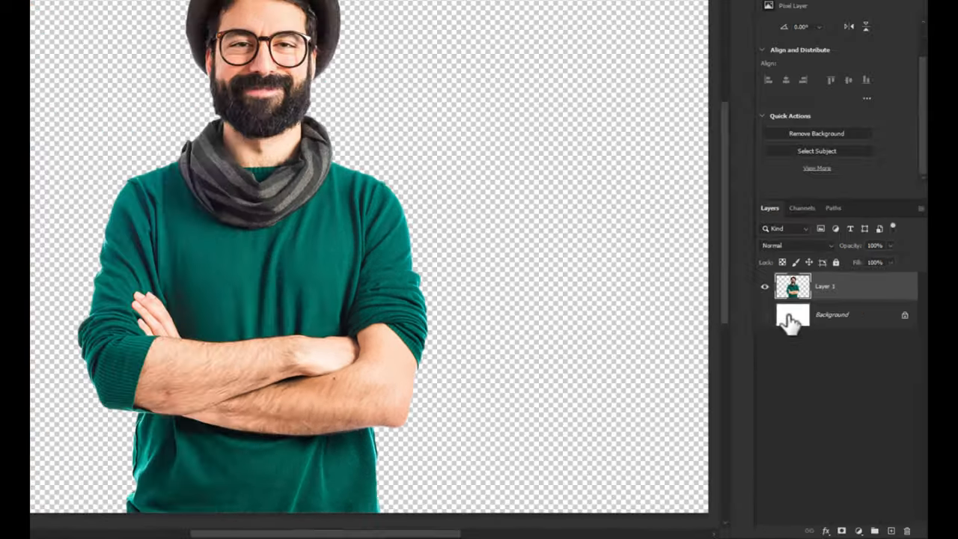
Free-transform the man, scaling him down from a corner and nudging him upward.
{"action": "key", "text": "ctrl+t"}
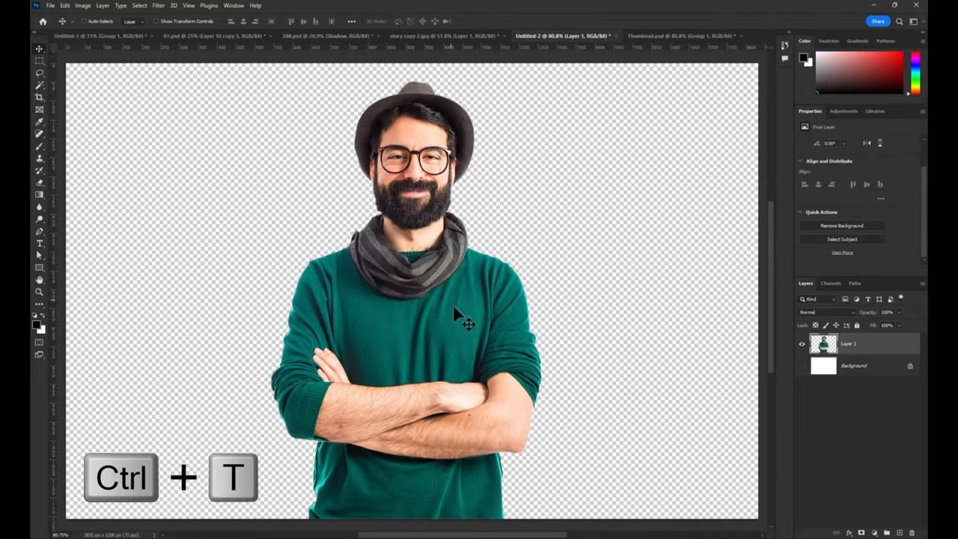
{"action": "key", "text": "ctrl+t"}
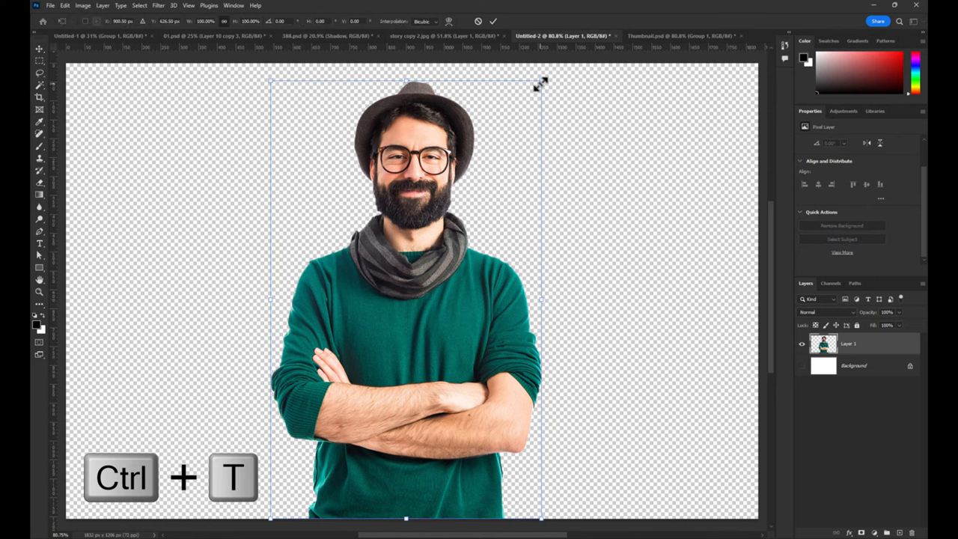
{"action": "left_click_drag", "start_coordinate": [541, 82], "coordinate": [515, 123]}
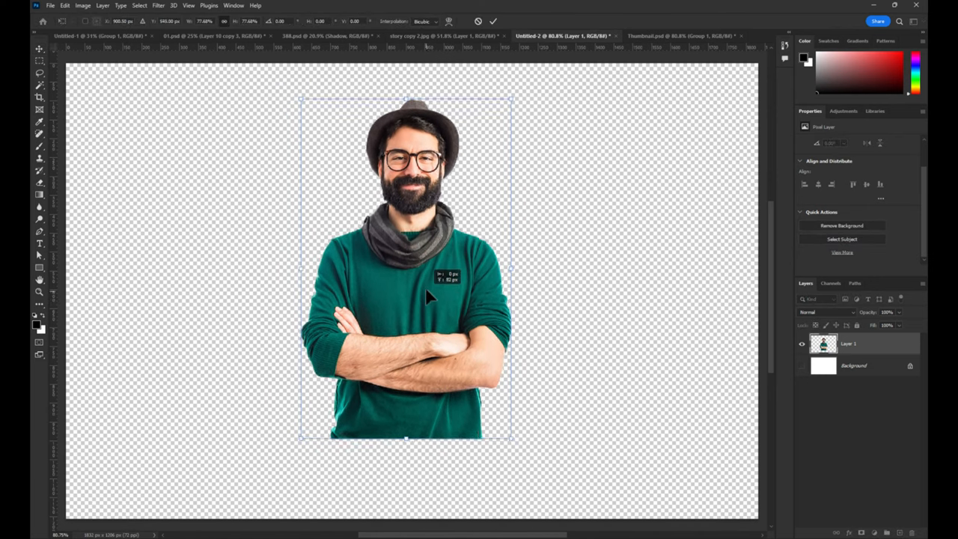
{"action": "left_click_drag", "start_coordinate": [430, 281], "coordinate": [430, 258]}
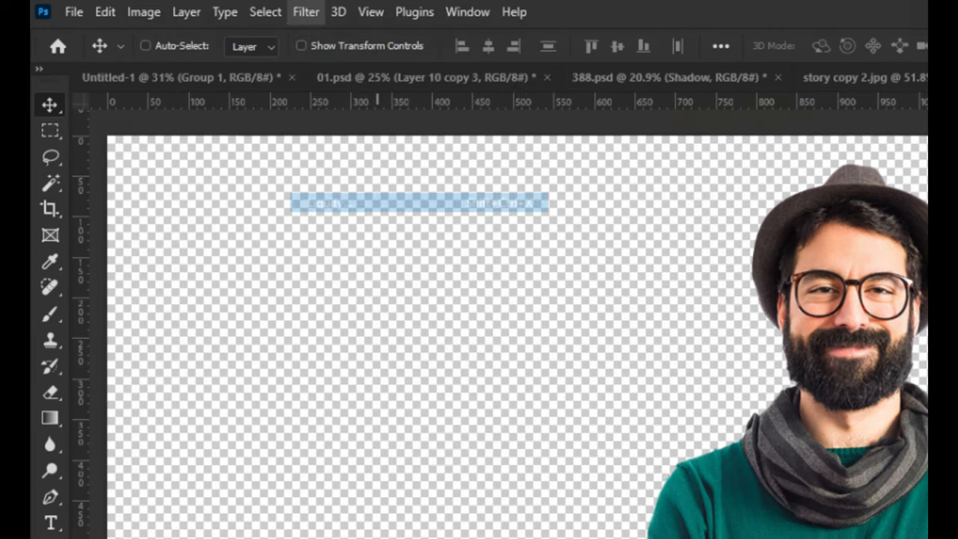
Use Liquify's Forward Warp to stretch the sweater hem into several long drips and apply.
{"action": "left_click", "coordinate": [306, 11]}
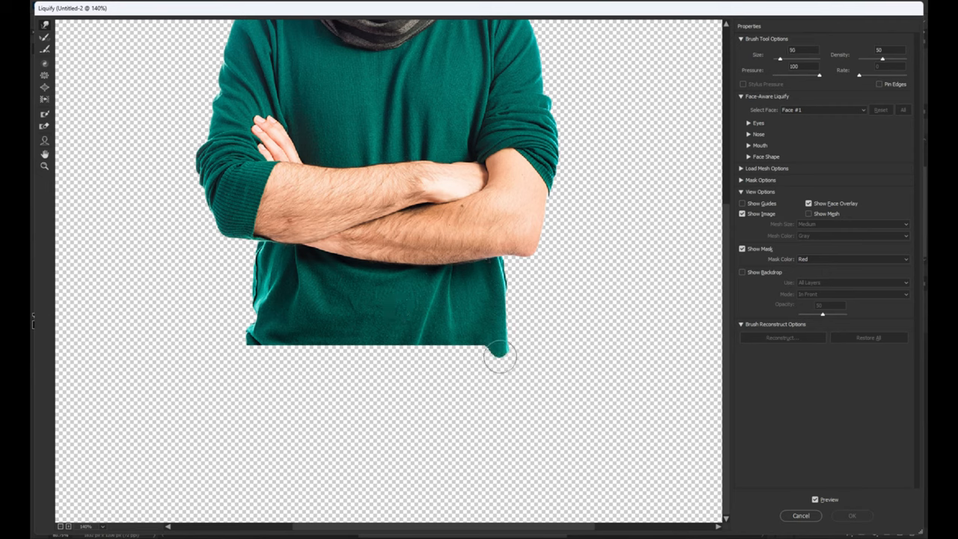
{"action": "left_click_drag", "start_coordinate": [500, 356], "coordinate": [497, 385]}
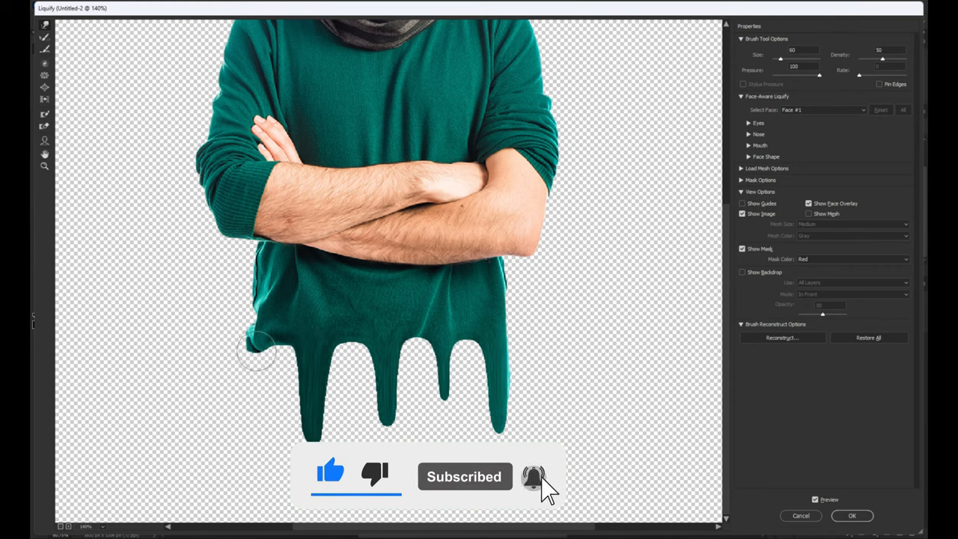
{"action": "left_click_drag", "start_coordinate": [258, 352], "coordinate": [277, 396]}
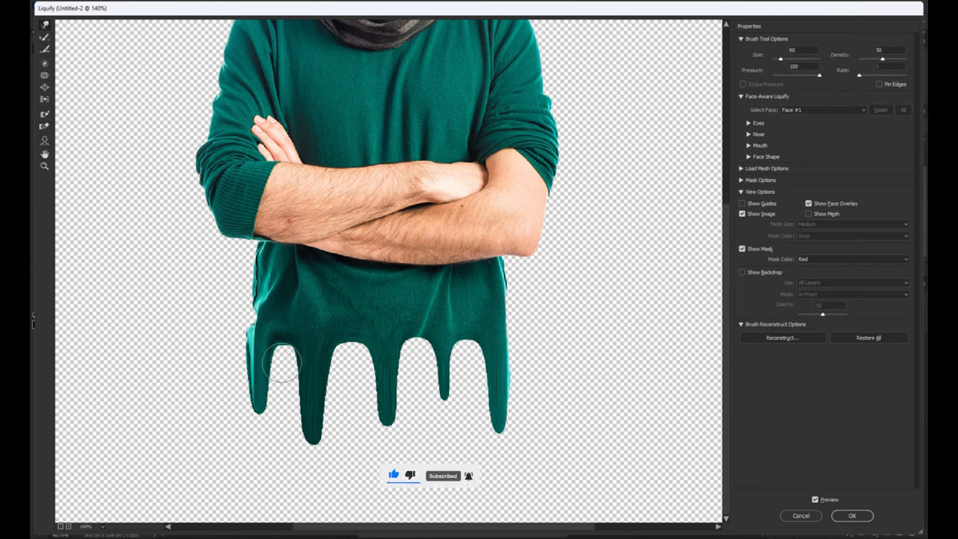
{"action": "left_click_drag", "start_coordinate": [281, 367], "coordinate": [441, 397]}
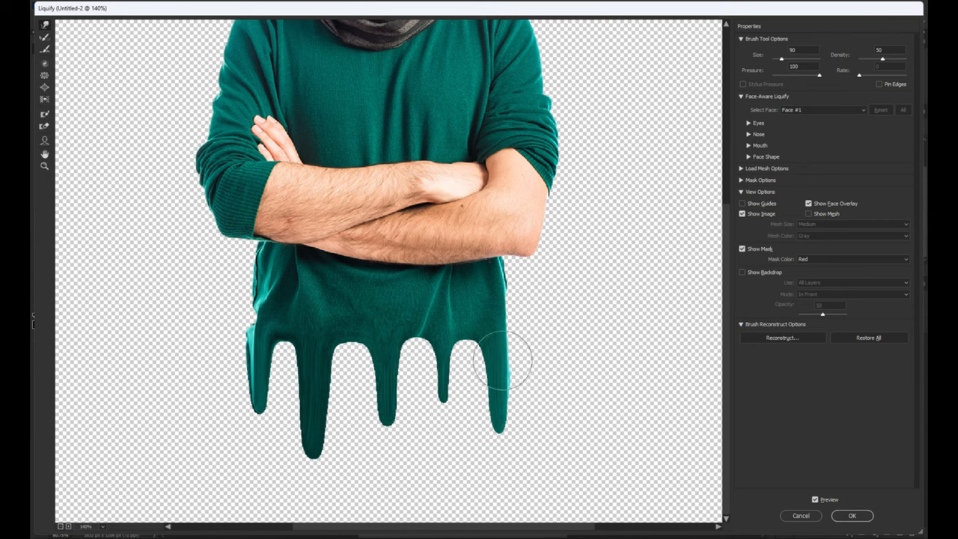
{"action": "left_click_drag", "start_coordinate": [506, 360], "coordinate": [322, 366]}
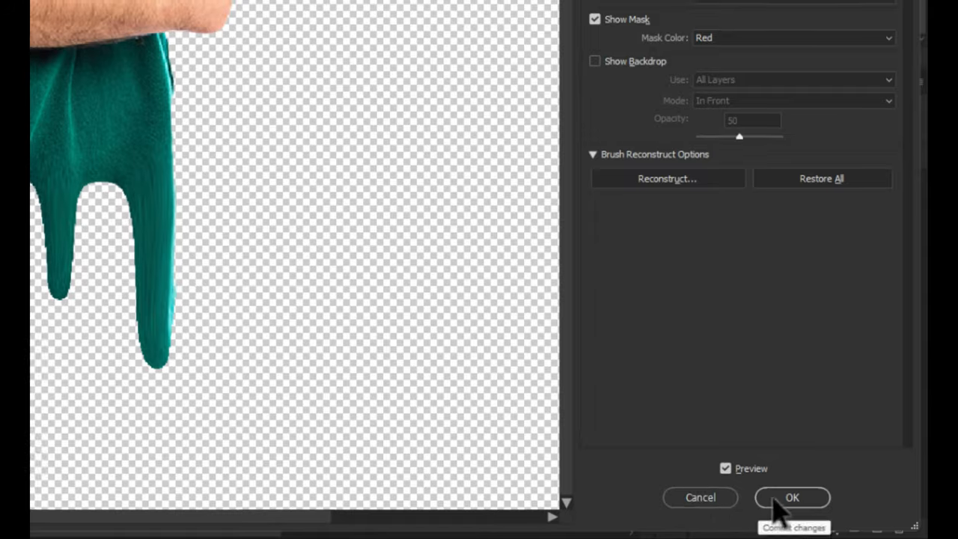
{"action": "left_click", "coordinate": [792, 497]}
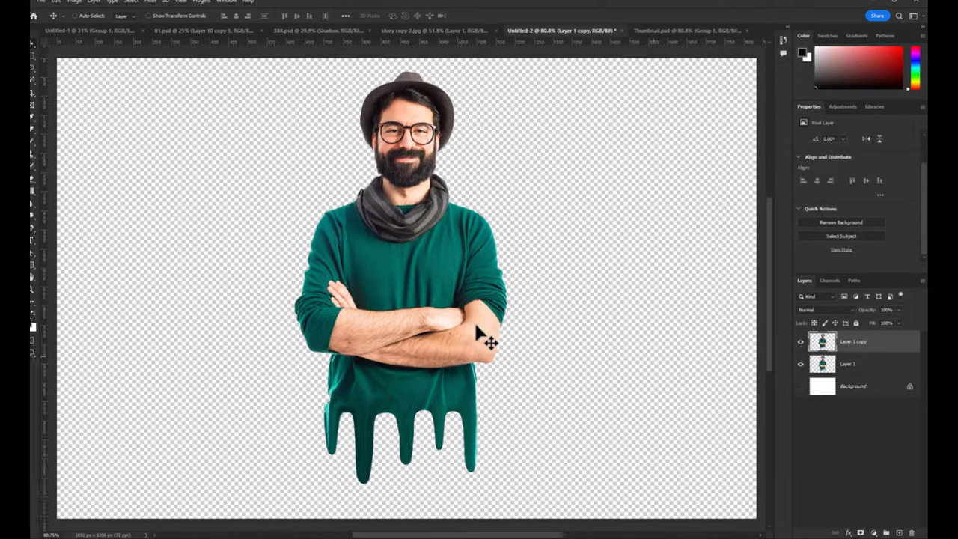
On the melted copy, delete the upper body so only the drip section remains.
{"action": "key", "text": "ctrl+t"}
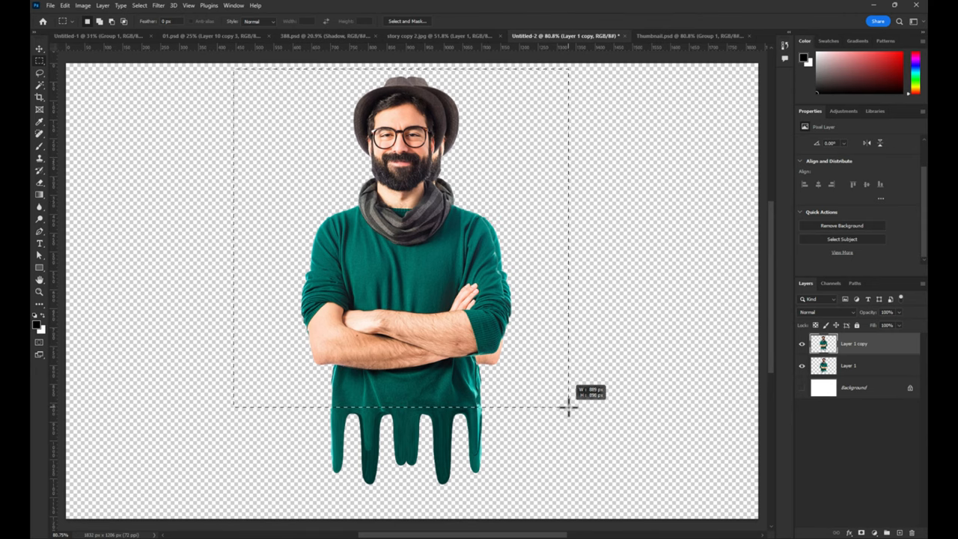
{"action": "key", "text": "delete"}
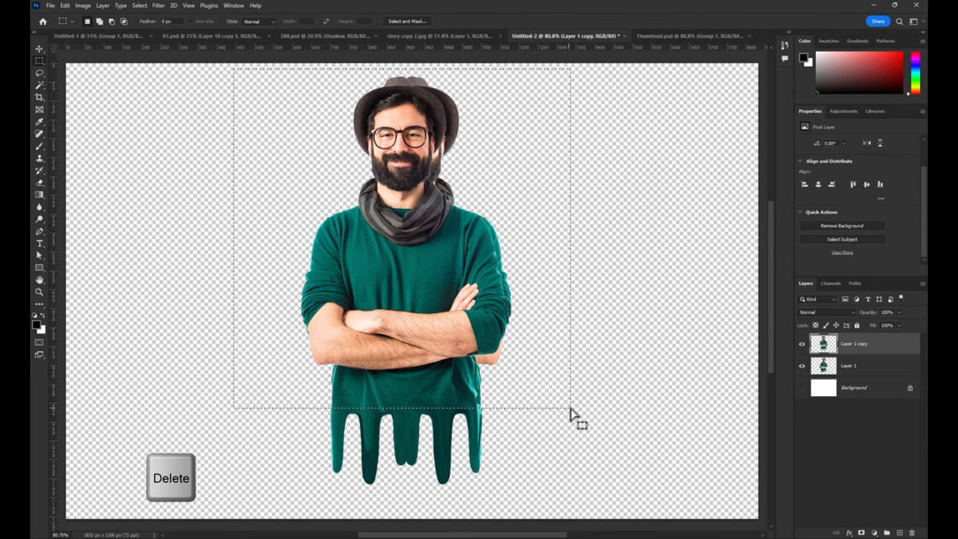
{"action": "key", "text": "Delete"}
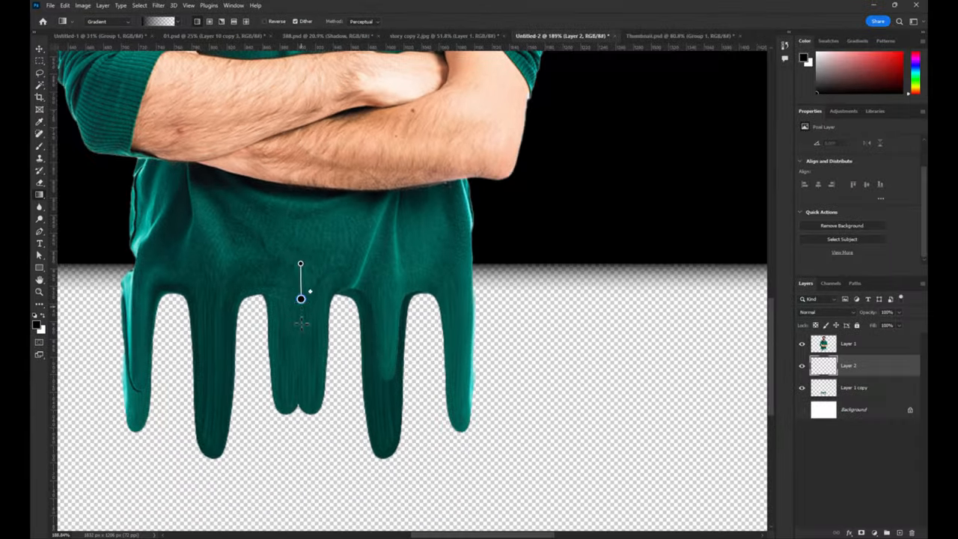
Lay a black-to-transparent gradient over the drips and adjust the drip copy's Levels sliders.
{"action": "left_click_drag", "start_coordinate": [300, 300], "coordinate": [300, 457]}
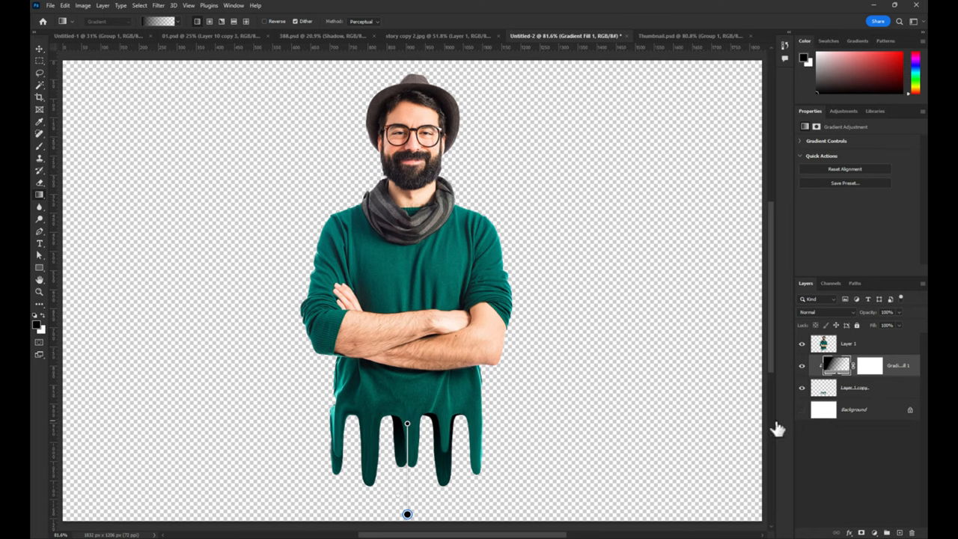
{"action": "key", "text": "ctrl+l"}
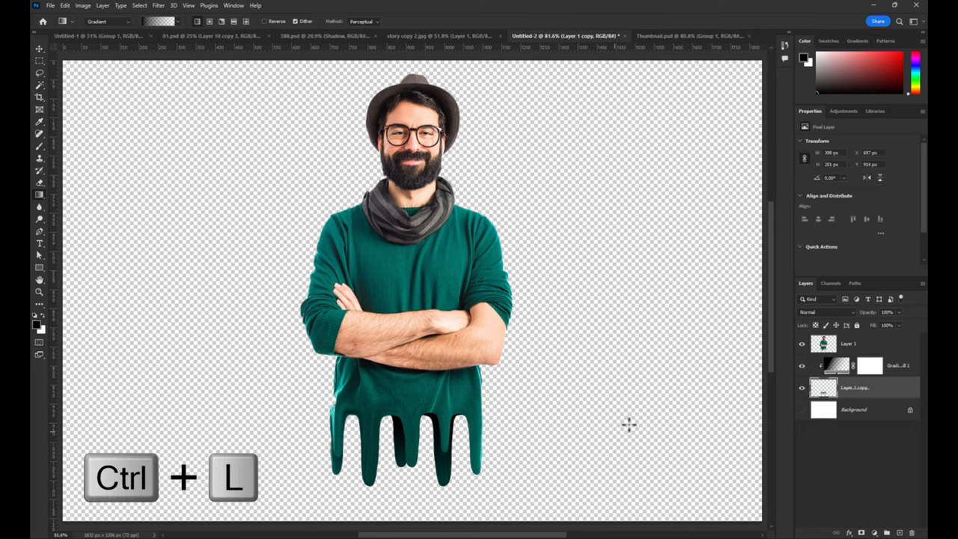
{"action": "key", "text": "ctrl+l"}
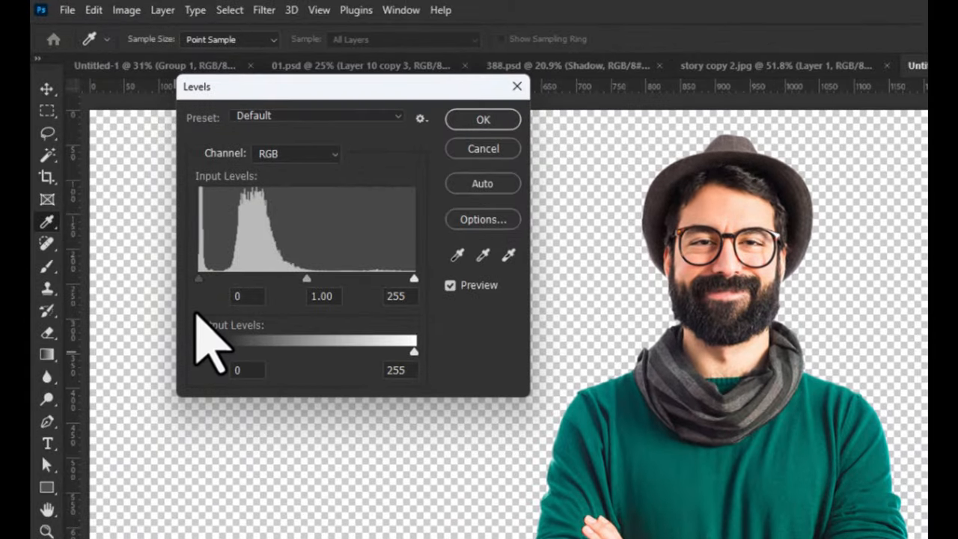
{"action": "left_click_drag", "start_coordinate": [198, 278], "coordinate": [236, 278]}
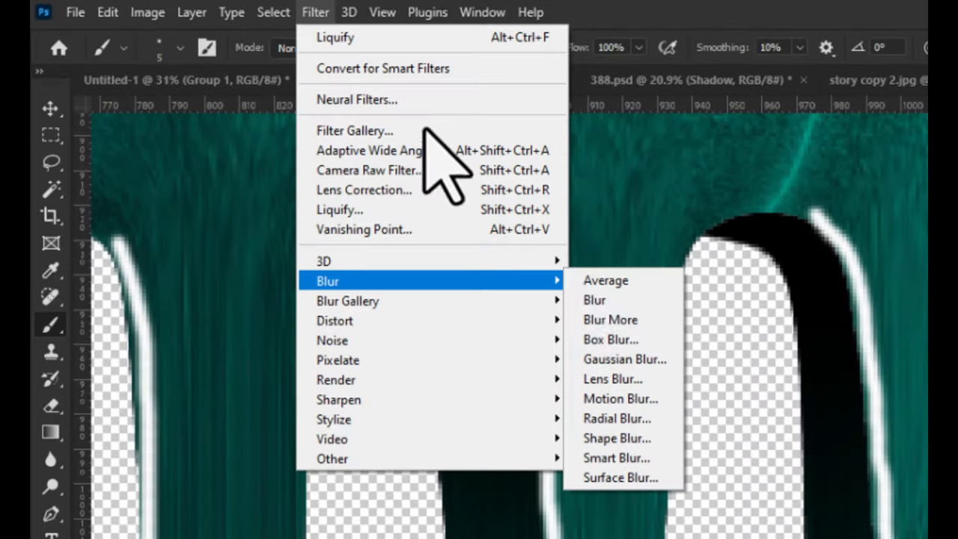
Soften the white light streaks along the drip edges with Gaussian Blur.
{"action": "left_click", "coordinate": [624, 359]}
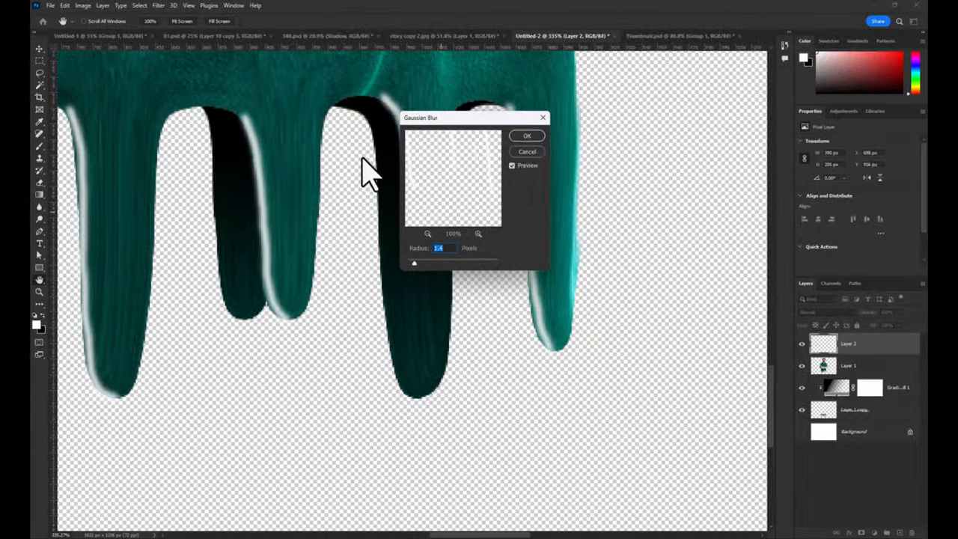
{"action": "left_click", "coordinate": [528, 135]}
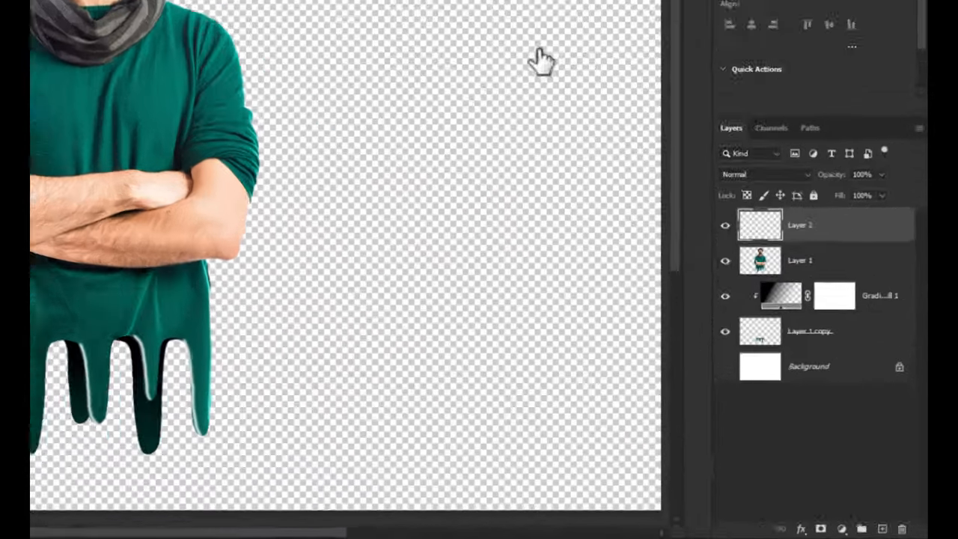
{"action": "left_click", "coordinate": [768, 175]}
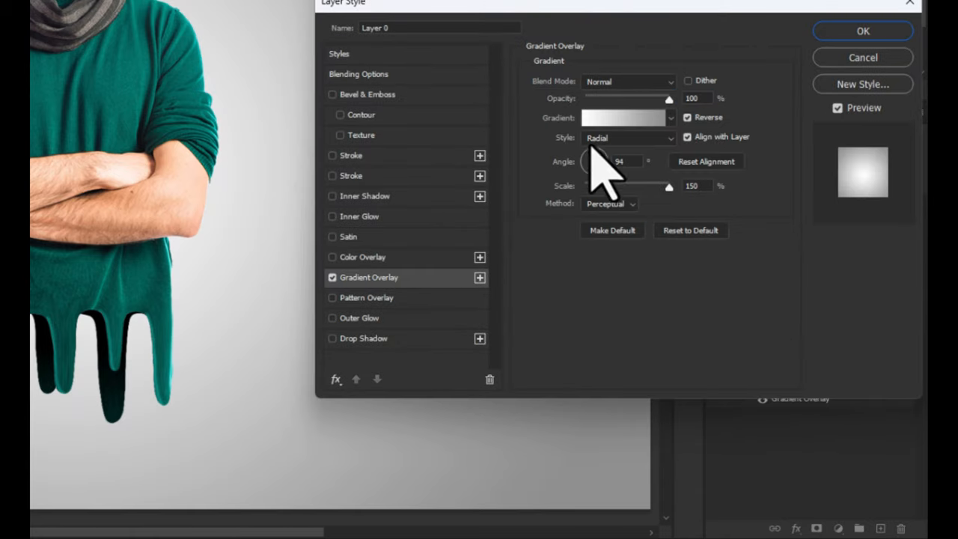
Set the background's Gradient Overlay style to Radial and confirm.
{"action": "left_click", "coordinate": [625, 117]}
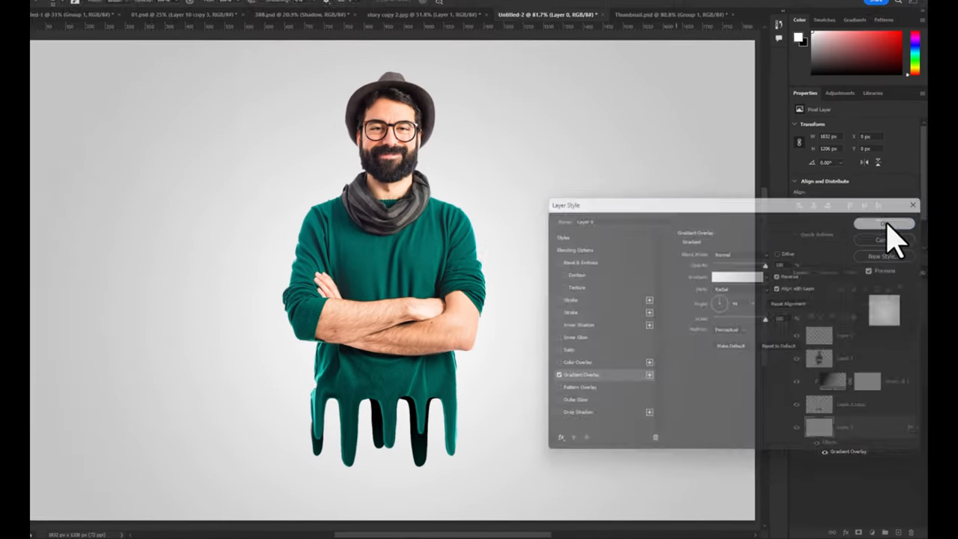
{"action": "left_click", "coordinate": [885, 224]}
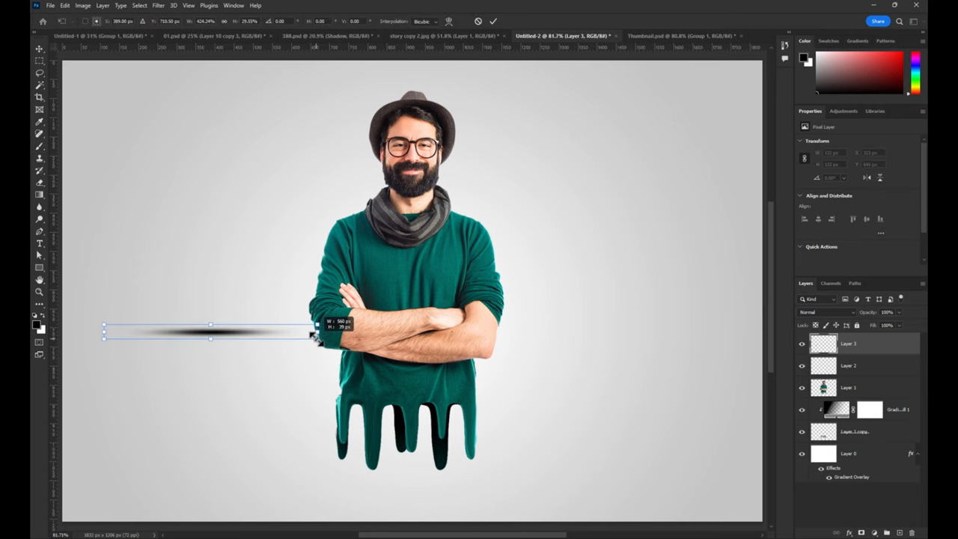
Squash the soft black shadow into a thin flat ellipse beneath the drips.
{"action": "left_click_drag", "start_coordinate": [210, 334], "coordinate": [404, 490]}
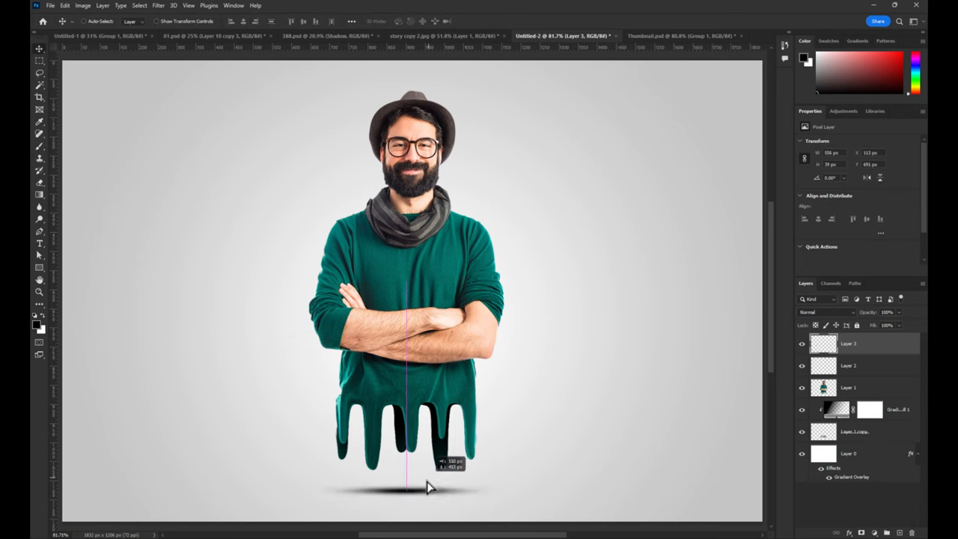